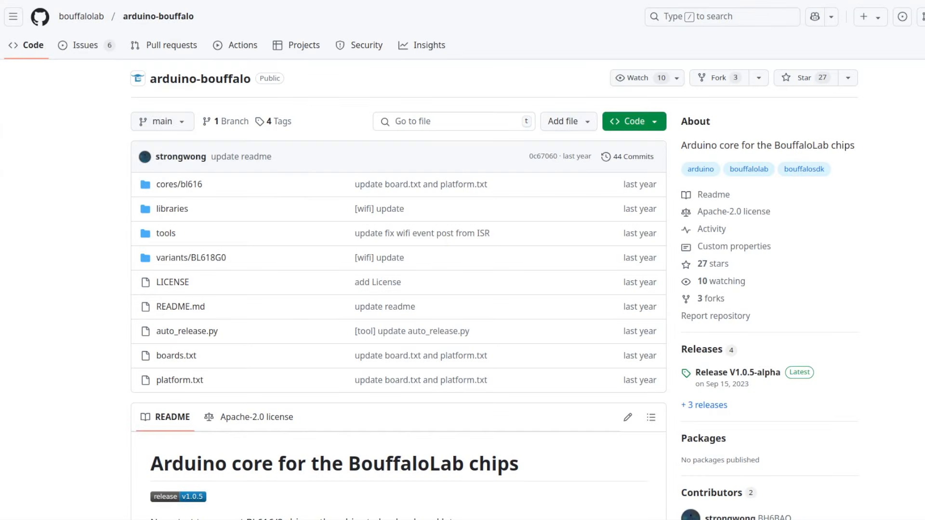
- Review wiring_digital.c's pin arrays and look up the references to pin_adc on line 16
{"action": "scroll", "scroll_direction": "down", "scroll_amount": 3}
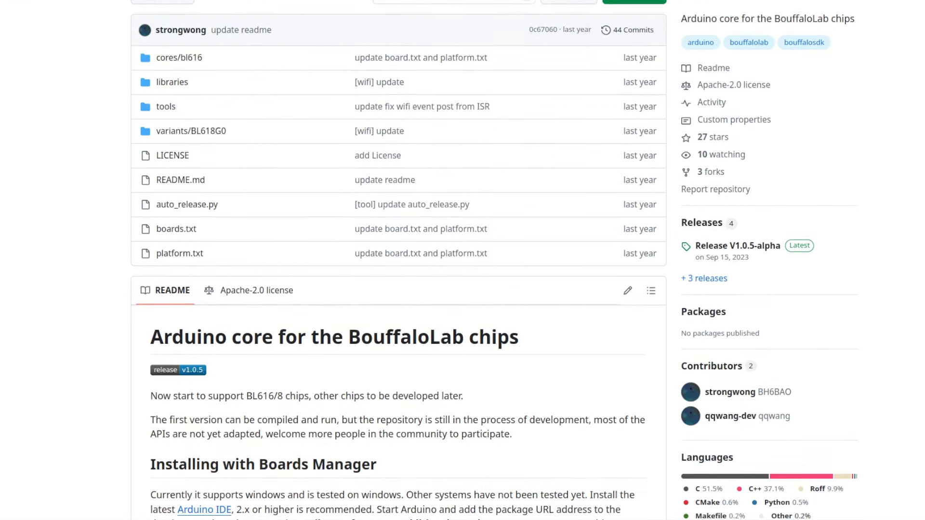
{"action": "scroll", "scroll_direction": "down", "scroll_amount": 3}
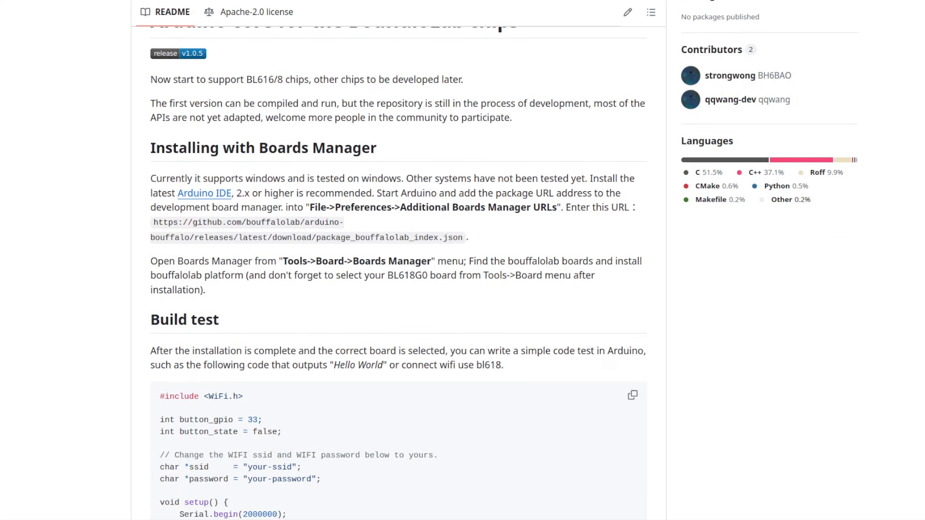
{"action": "scroll", "scroll_direction": "down", "scroll_amount": 3}
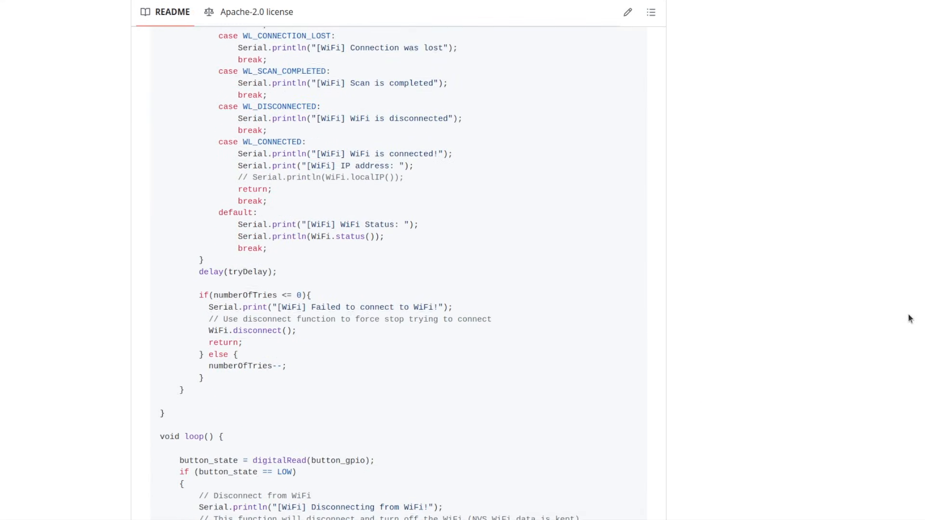
{"action": "scroll", "scroll_direction": "down", "scroll_amount": 3}
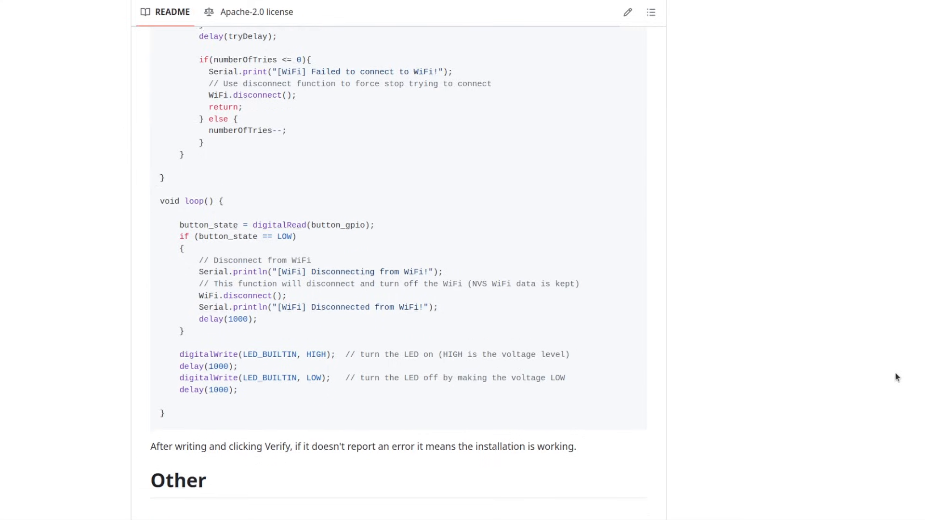
{"action": "scroll", "scroll_direction": "down", "scroll_amount": 3}
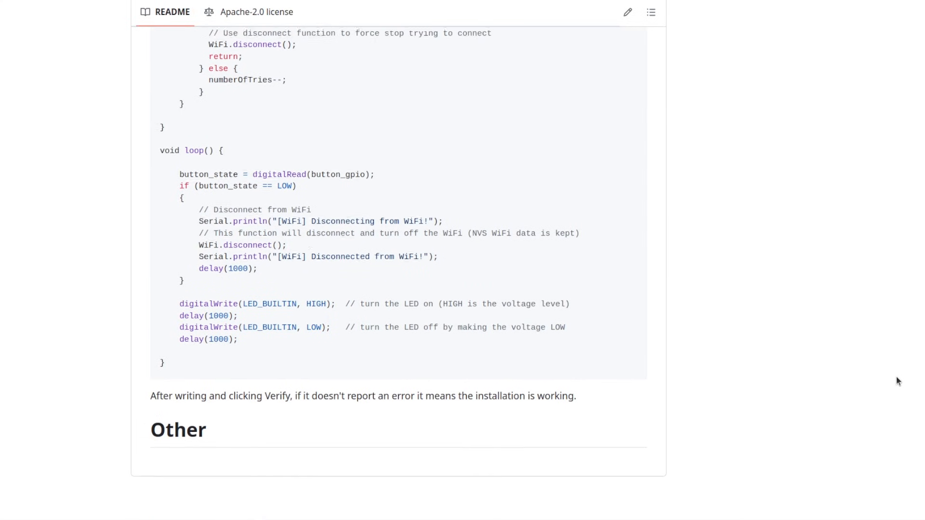
{"action": "scroll", "scroll_direction": "up", "scroll_amount": 3}
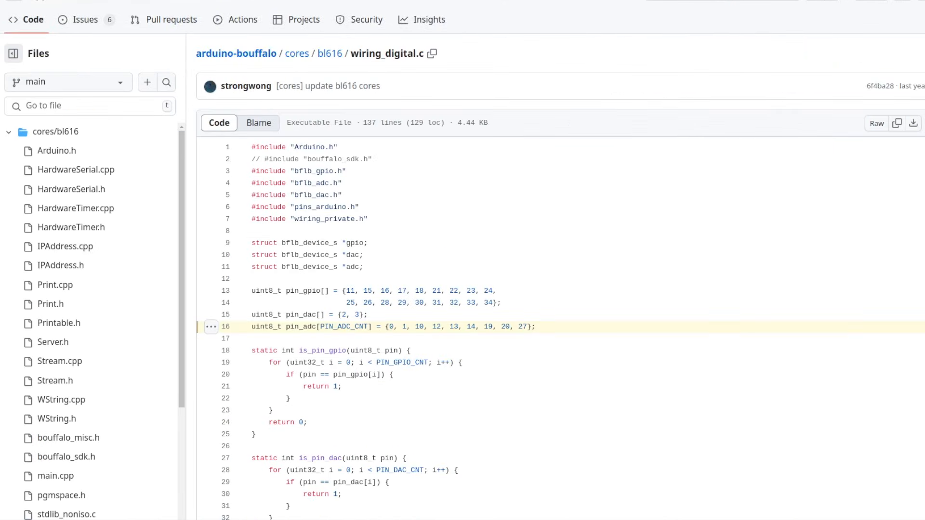
{"action": "mouse_move", "coordinate": [405, 444]}
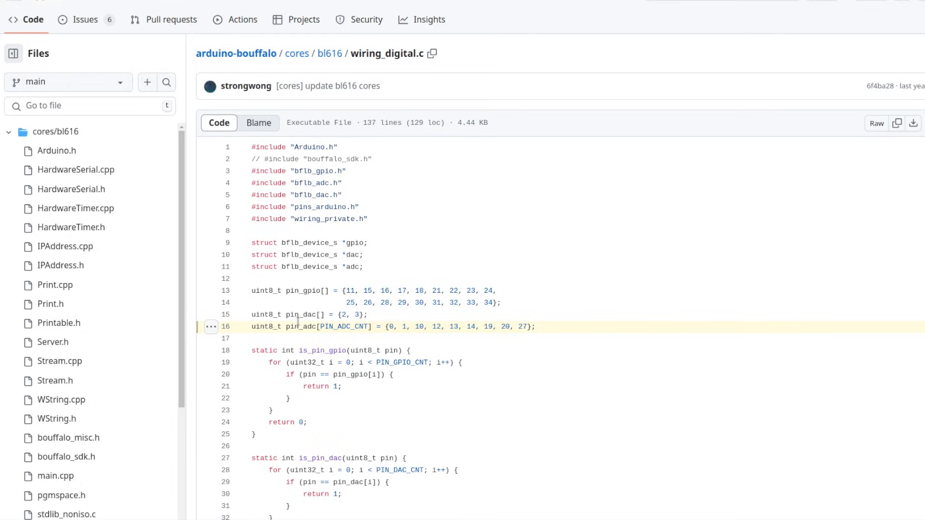
{"action": "left_click", "coordinate": [768, 123]}
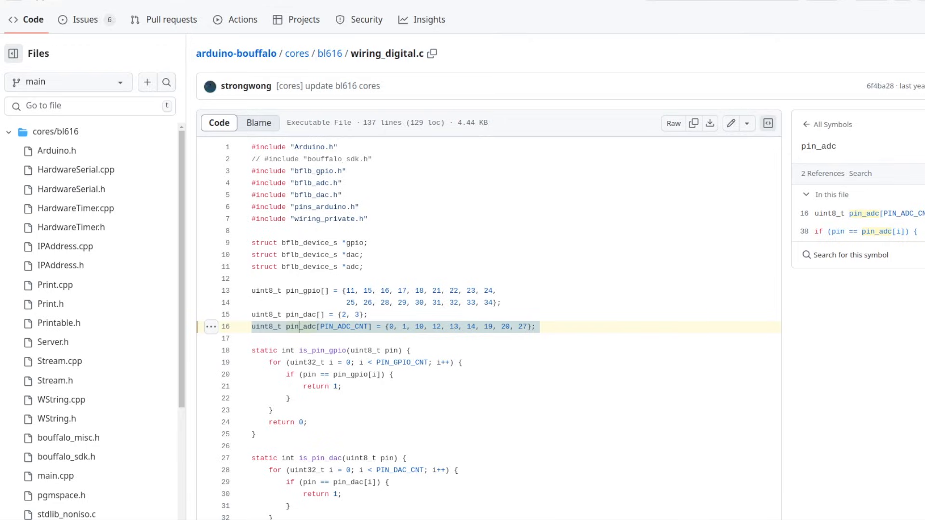
{"action": "left_click", "coordinate": [768, 123]}
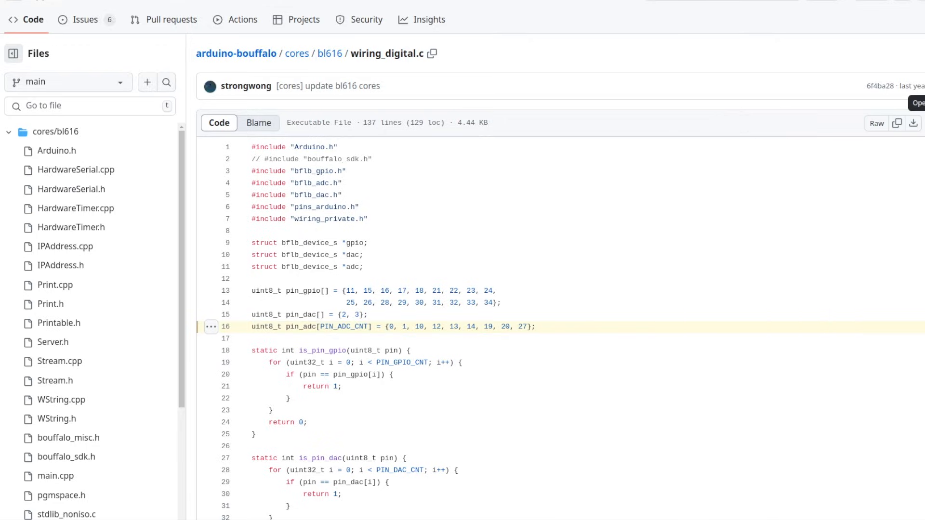
- Scroll to digitalWrite and select lines 112–115 containing the digital-pin check
{"action": "scroll", "scroll_direction": "down", "scroll_amount": 3}
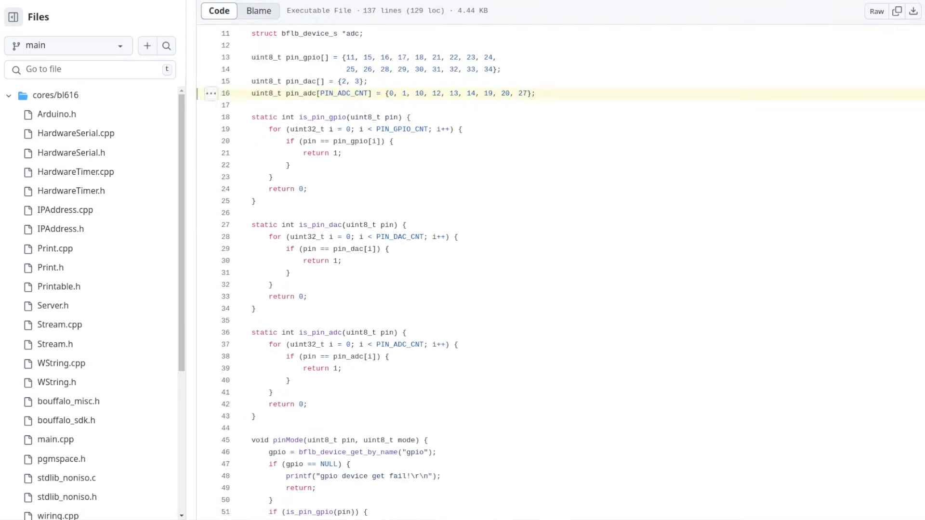
{"action": "scroll", "scroll_direction": "down", "scroll_amount": 3}
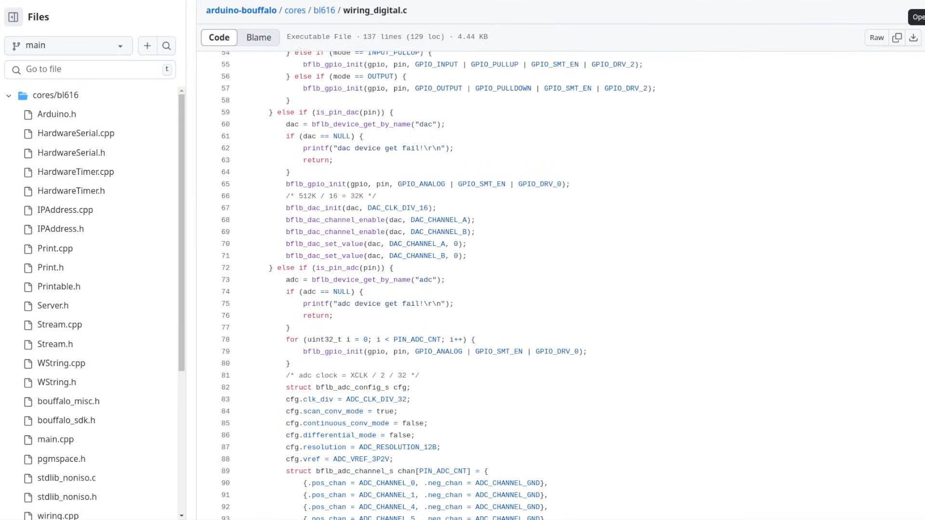
{"action": "scroll", "scroll_direction": "down", "scroll_amount": 3}
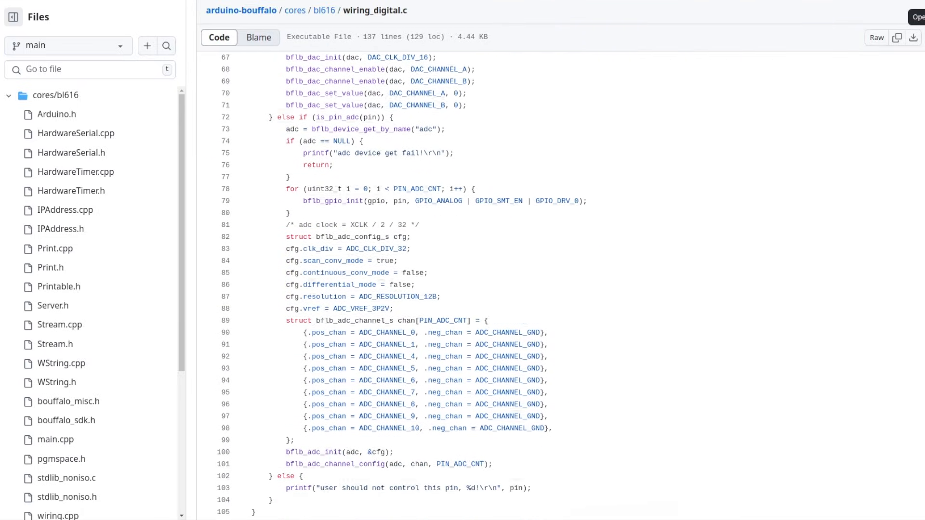
{"action": "scroll", "scroll_direction": "down", "scroll_amount": 3}
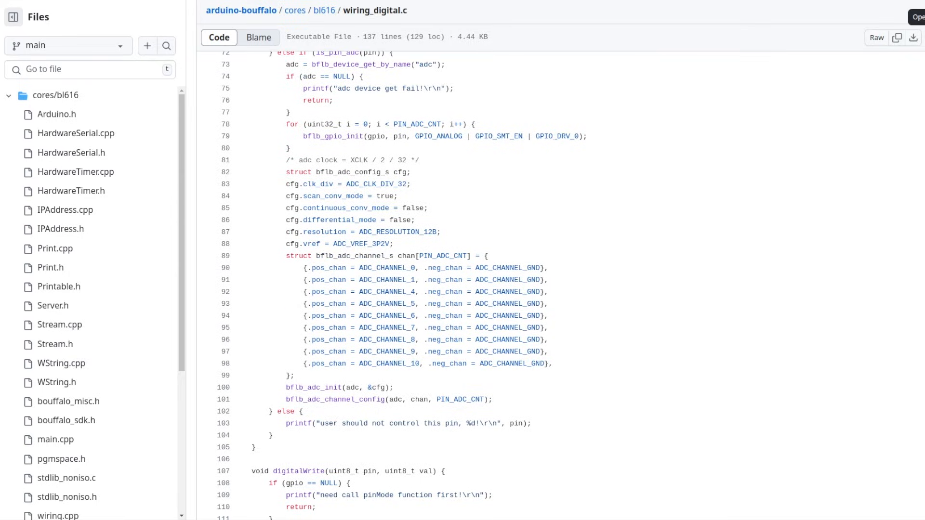
{"action": "scroll", "scroll_direction": "down", "scroll_amount": 3}
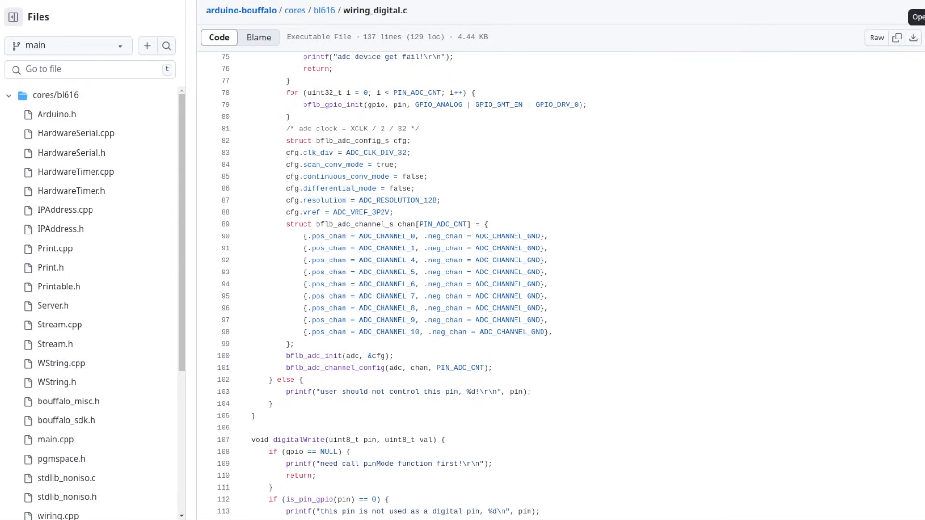
{"action": "scroll", "scroll_direction": "down", "scroll_amount": 3}
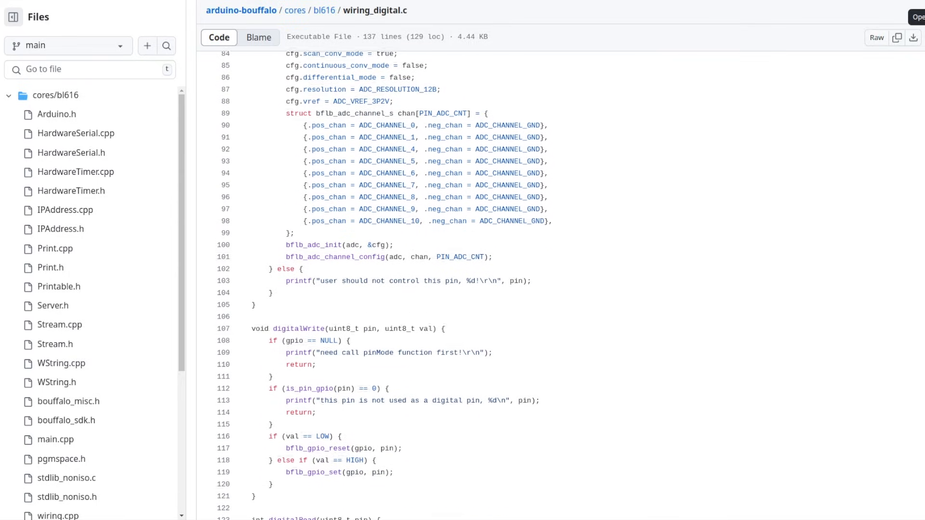
{"action": "scroll", "scroll_direction": "down", "scroll_amount": 3}
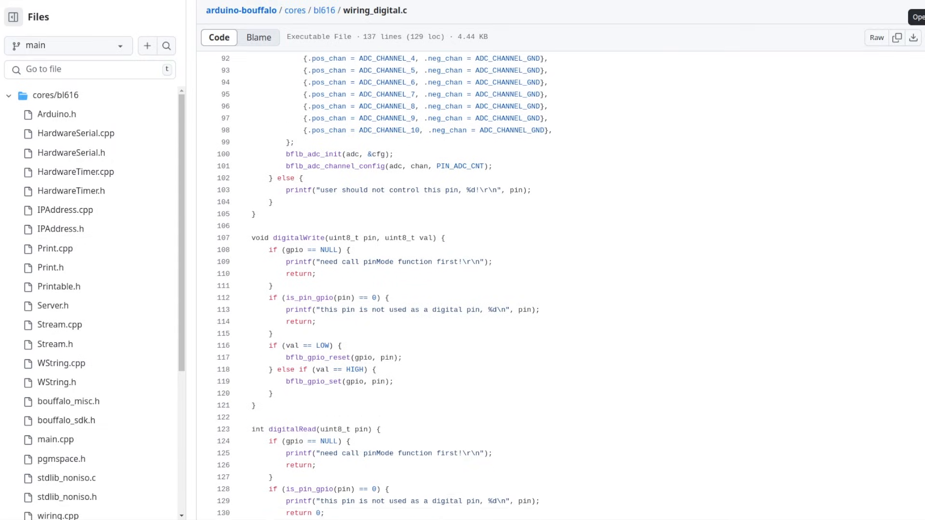
{"action": "scroll", "scroll_direction": "down", "scroll_amount": 3}
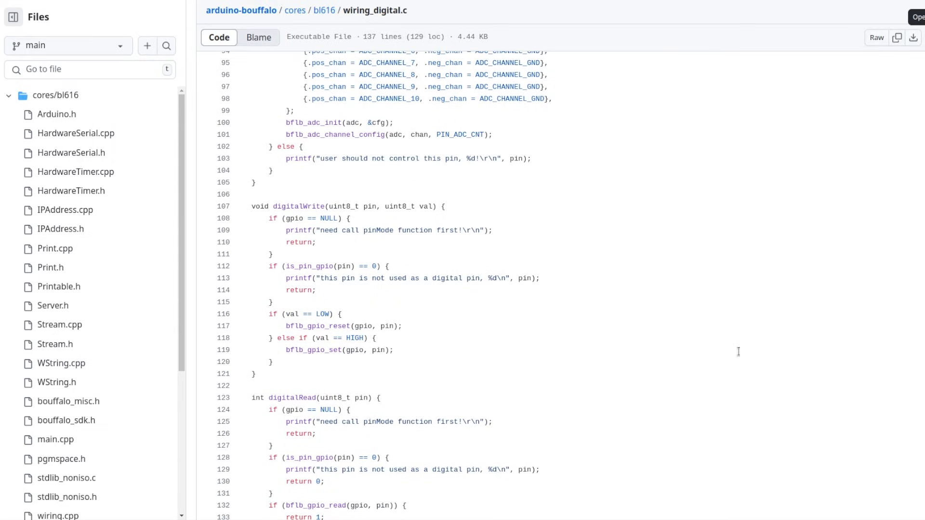
{"action": "mouse_move", "coordinate": [345, 284]}
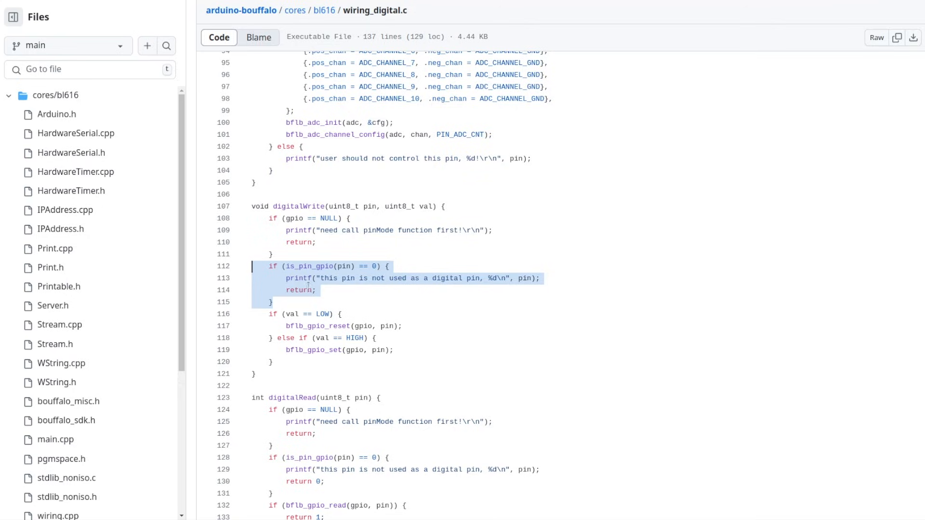
{"action": "left_click", "coordinate": [318, 289]}
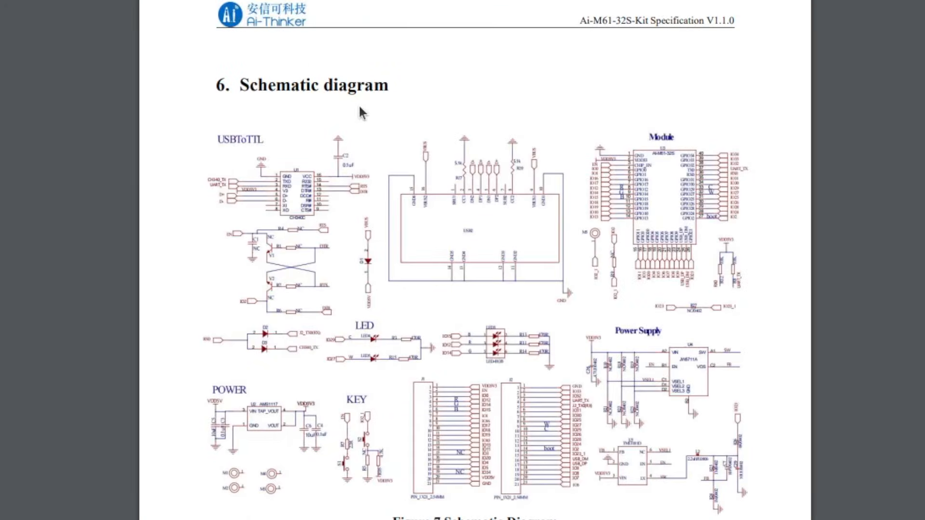
{"action": "mouse_move", "coordinate": [770, 321]}
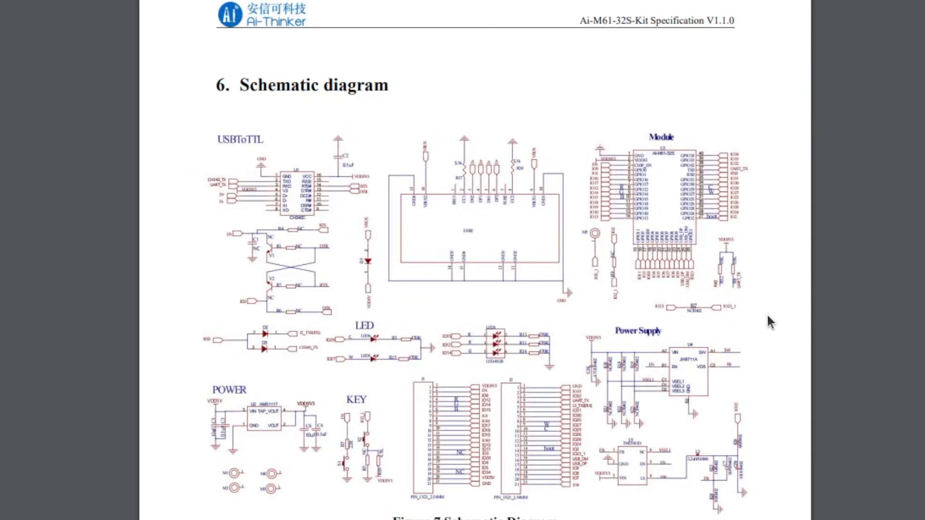
{"action": "mouse_move", "coordinate": [891, 301]}
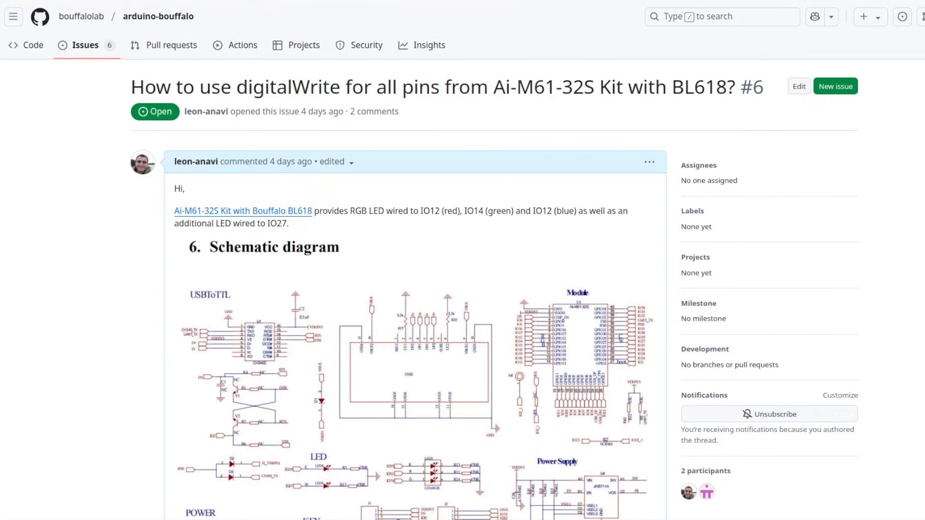
- Read the issue #6 thread through the maintainer's wiring_analog.c fix and leon-anavi's follow-up
{"action": "scroll", "scroll_direction": "down", "scroll_amount": 3}
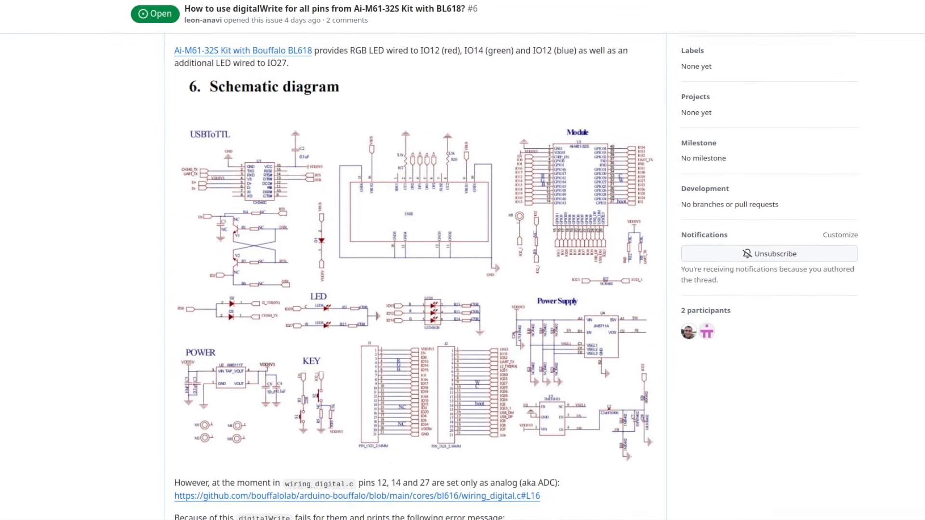
{"action": "scroll", "scroll_direction": "down", "scroll_amount": 3}
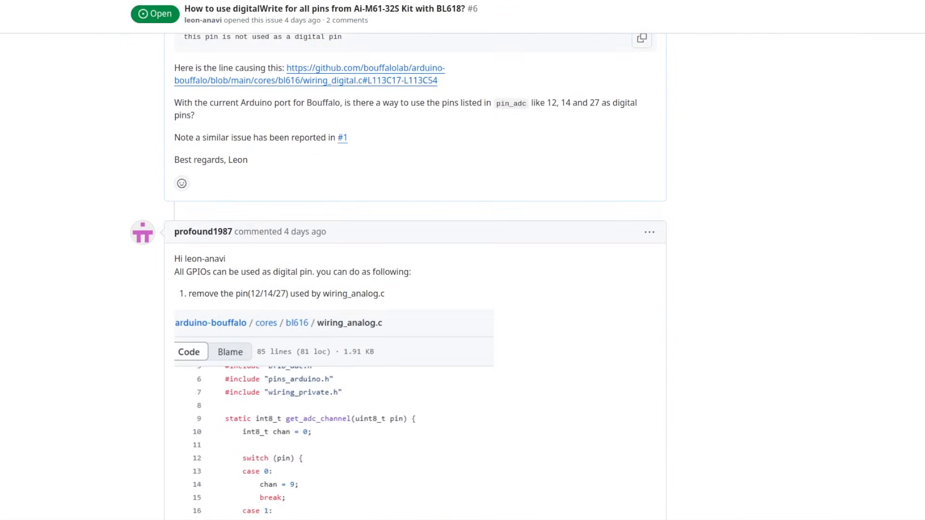
{"action": "scroll", "scroll_direction": "down", "scroll_amount": 3}
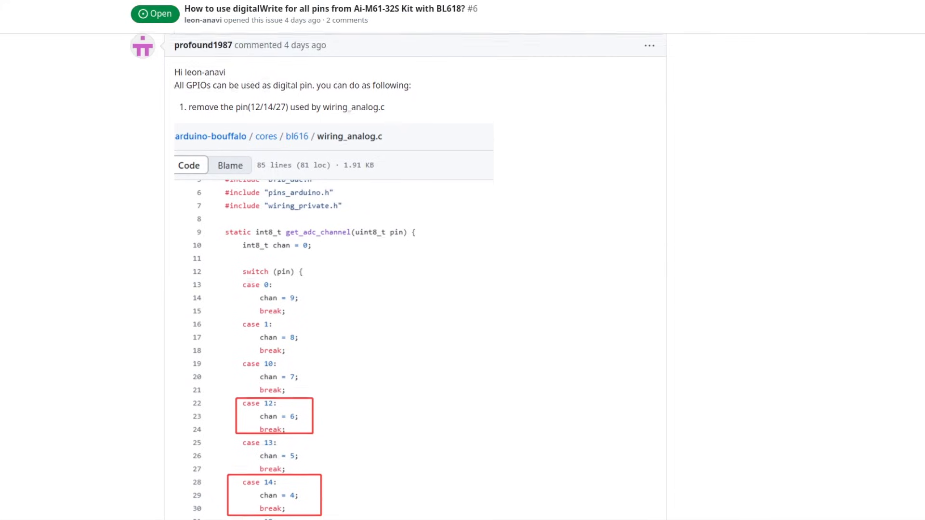
{"action": "scroll", "scroll_direction": "down", "scroll_amount": 3}
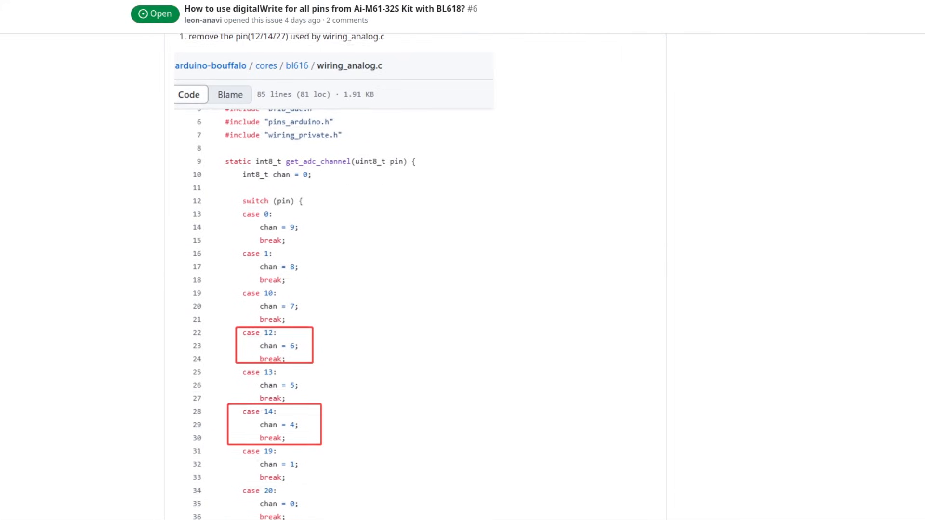
{"action": "scroll", "scroll_direction": "down", "scroll_amount": 3}
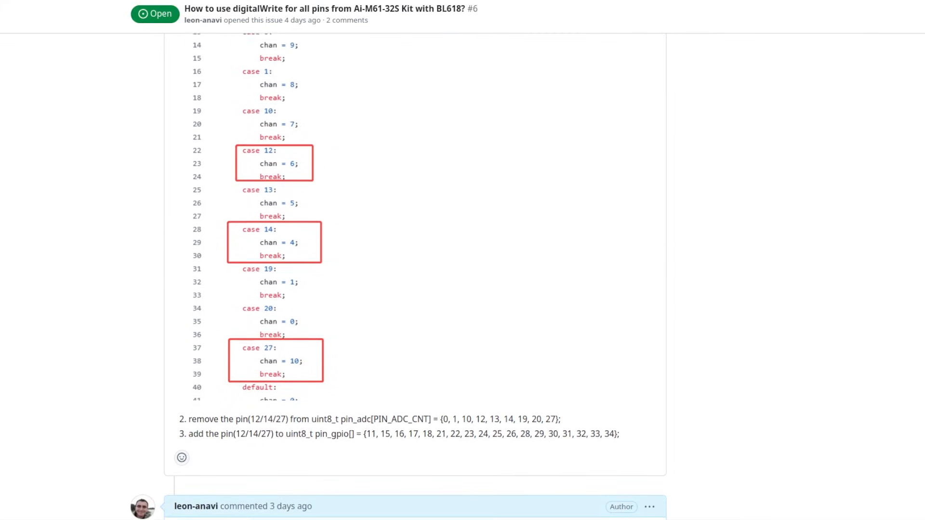
{"action": "scroll", "scroll_direction": "down", "scroll_amount": 3}
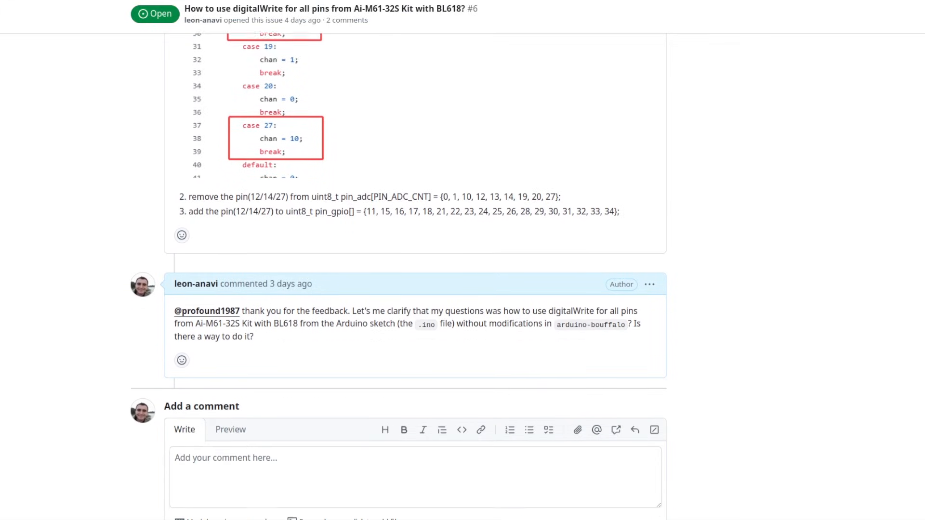
{"action": "scroll", "scroll_direction": "down", "scroll_amount": 3}
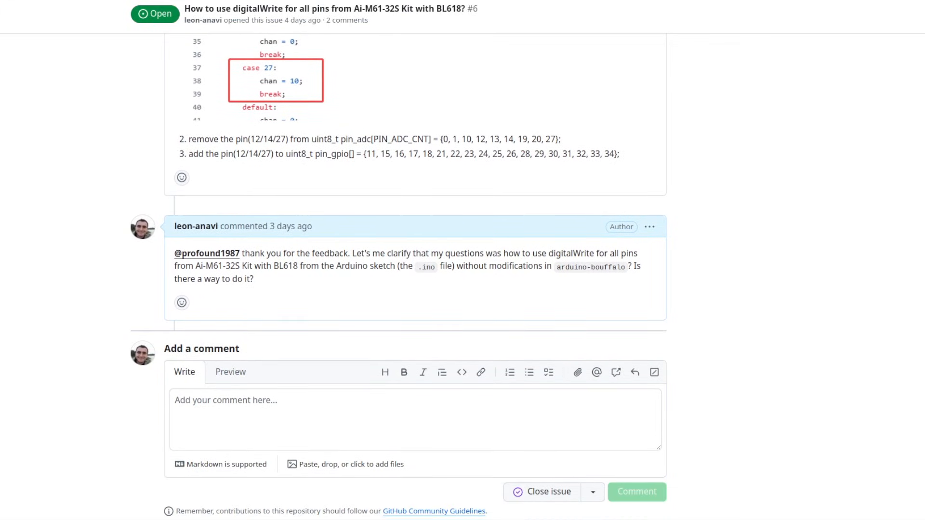